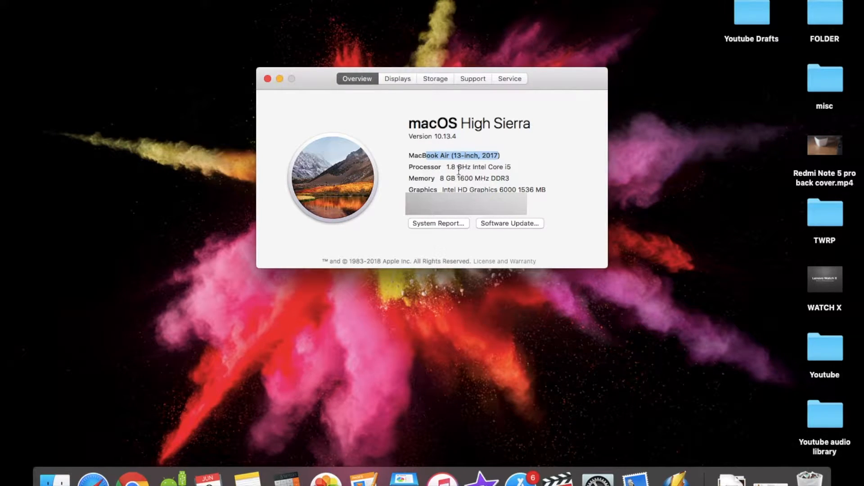
mouse_move(409, 123)
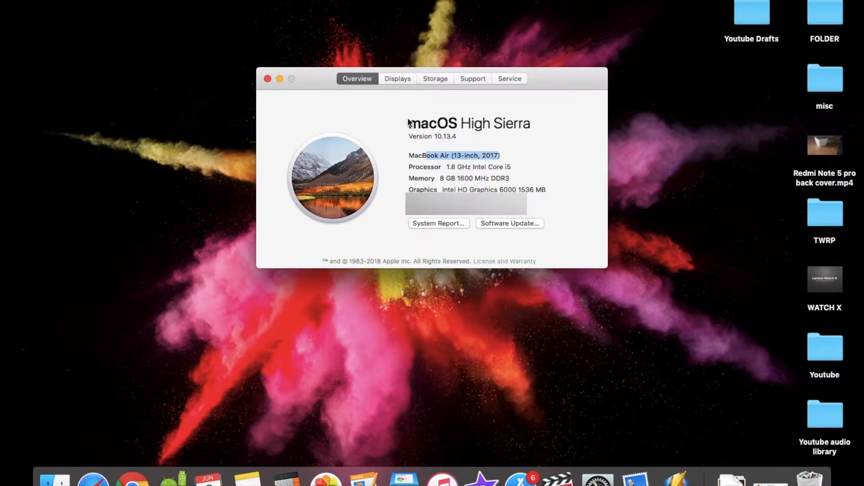
Step: View the Storage breakdown showing 44.19 GB free of 121.12 GB, then close About This Mac
left_click(435, 78)
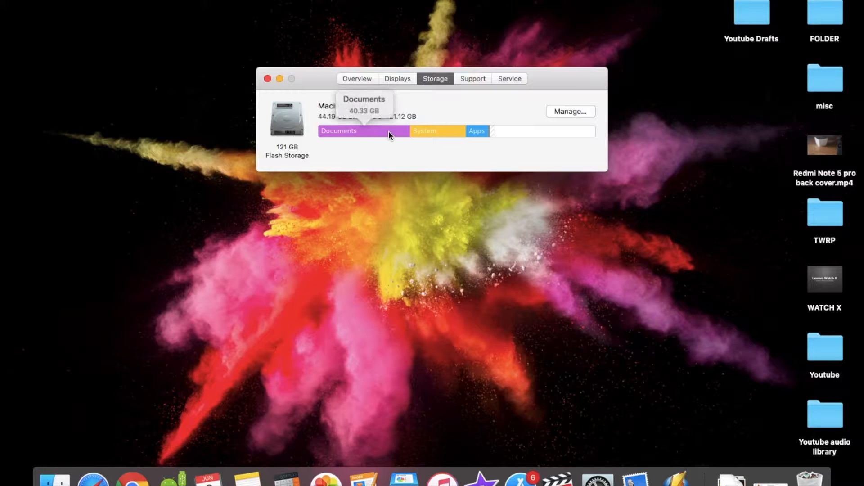
mouse_move(312, 60)
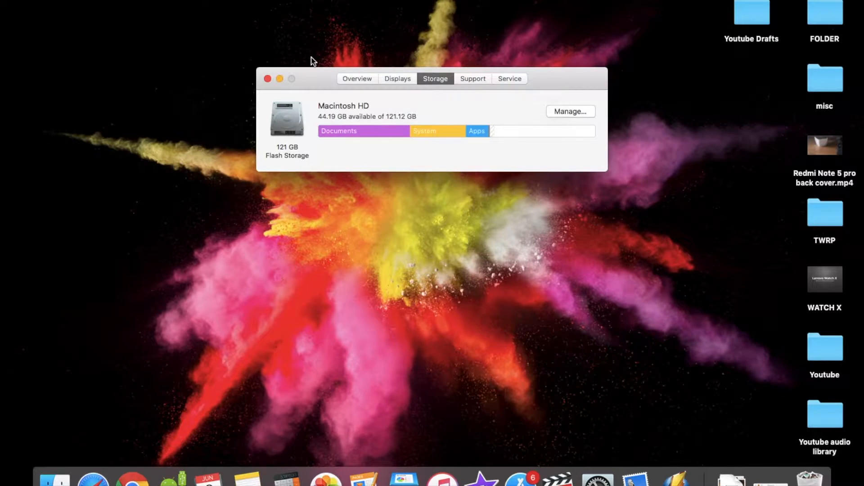
mouse_move(268, 80)
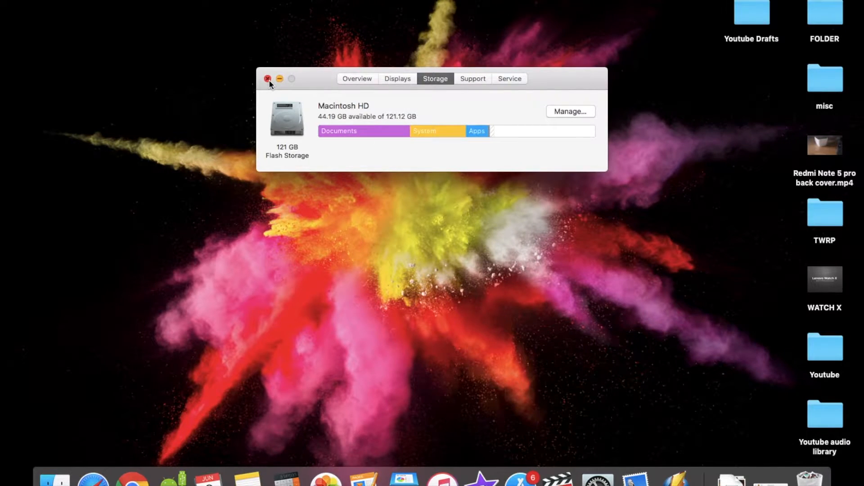
left_click(268, 78)
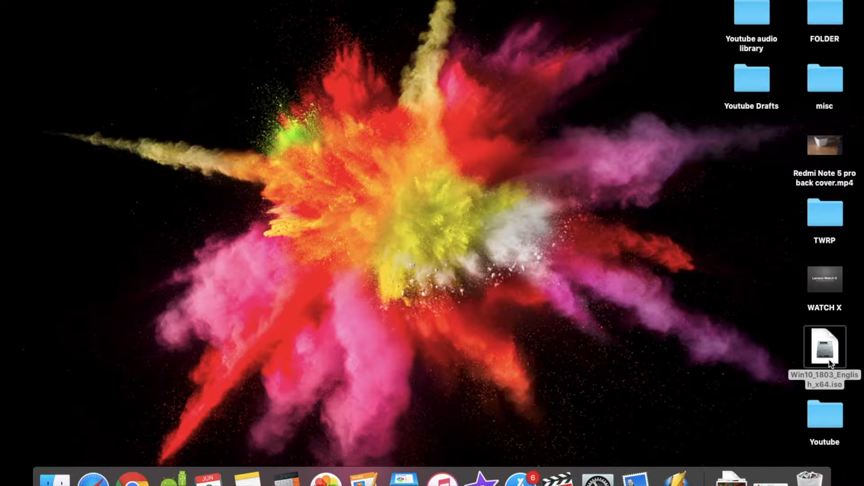
Step: Use Get Info on the desktop Win10 ISO to confirm its 4.69 GB size, then dismiss it
right_click(825, 348)
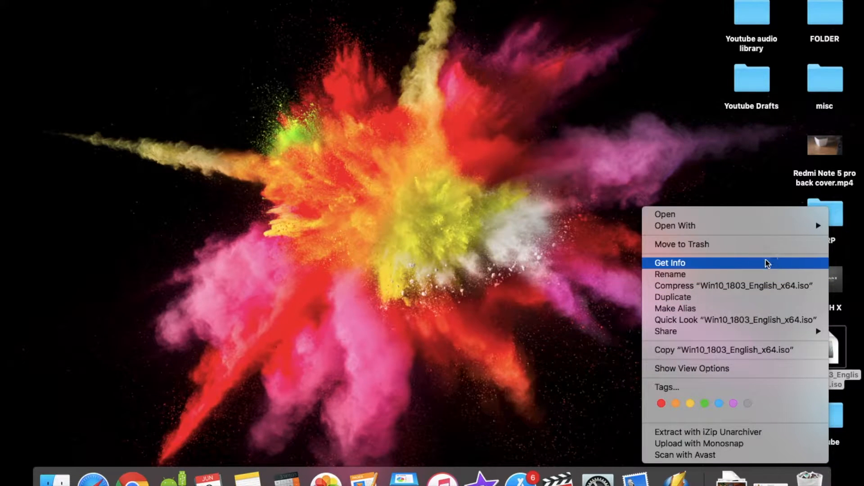
left_click(670, 263)
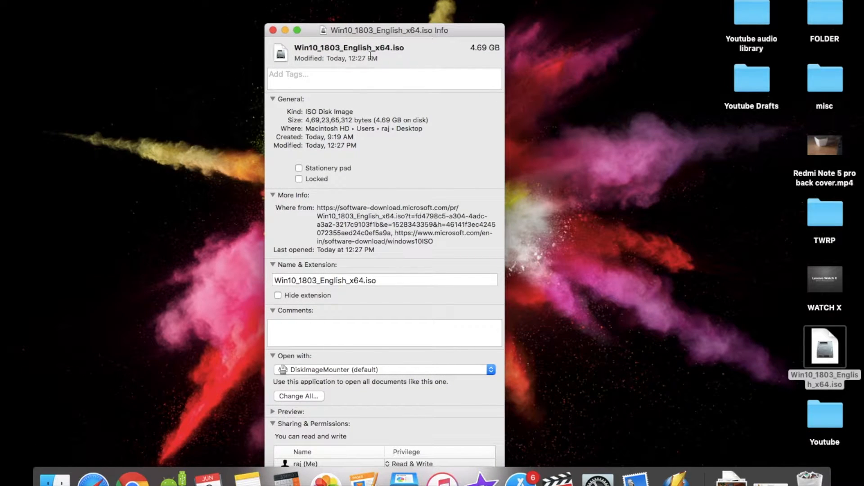
left_click(273, 30)
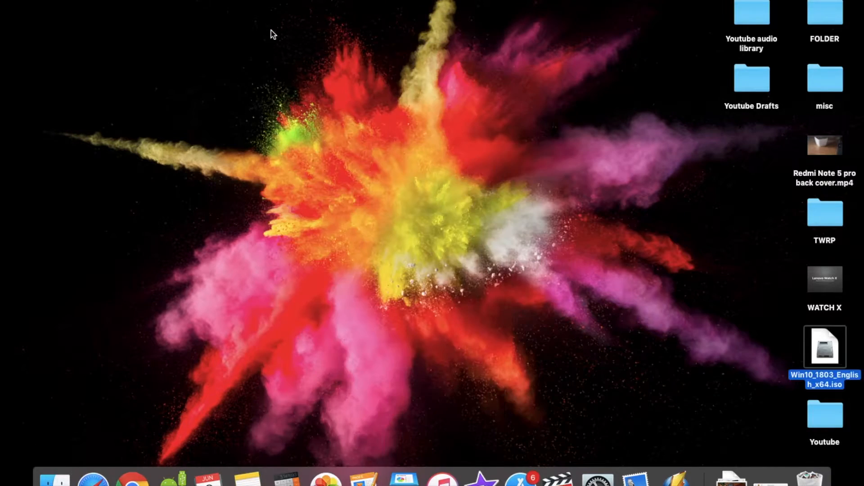
left_click(349, 353)
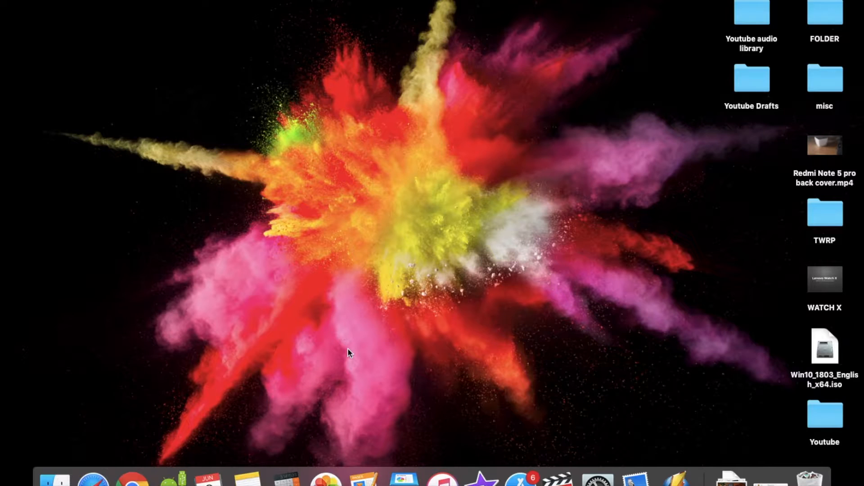
Step: Launch Boot Camp Assistant, continue past the intro and acknowledge the not-enough-space alert
key("cmd+space")
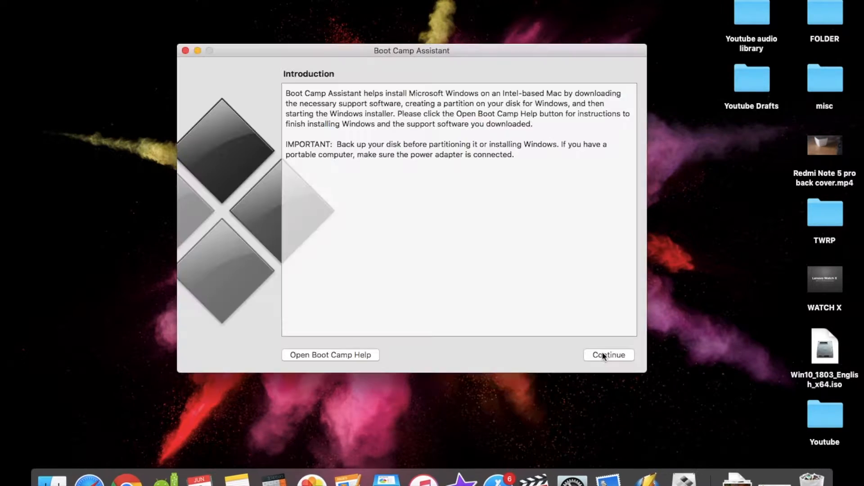
left_click(608, 355)
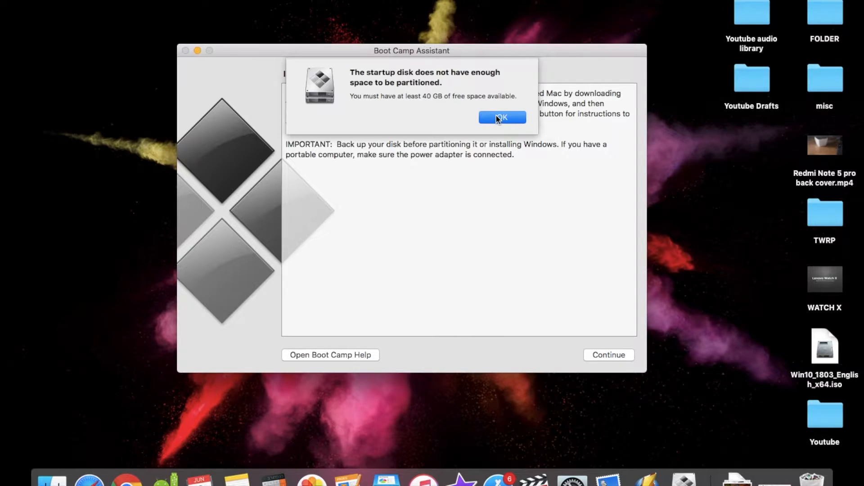
left_click(501, 117)
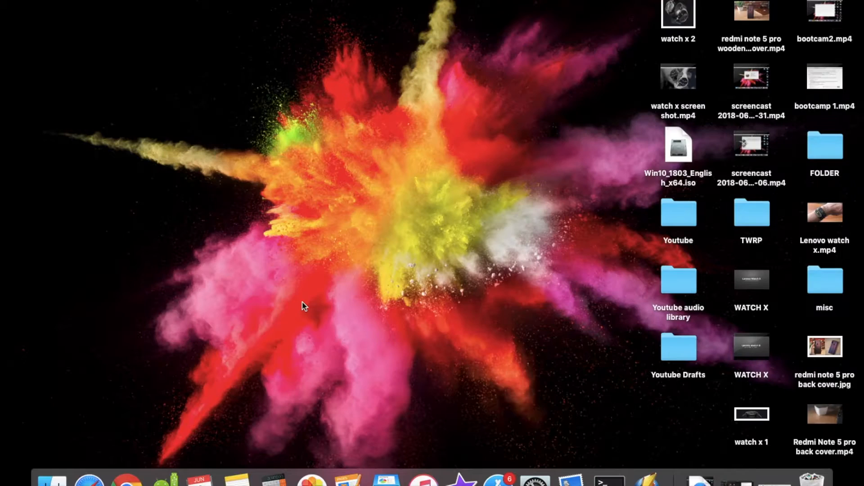
mouse_move(539, 463)
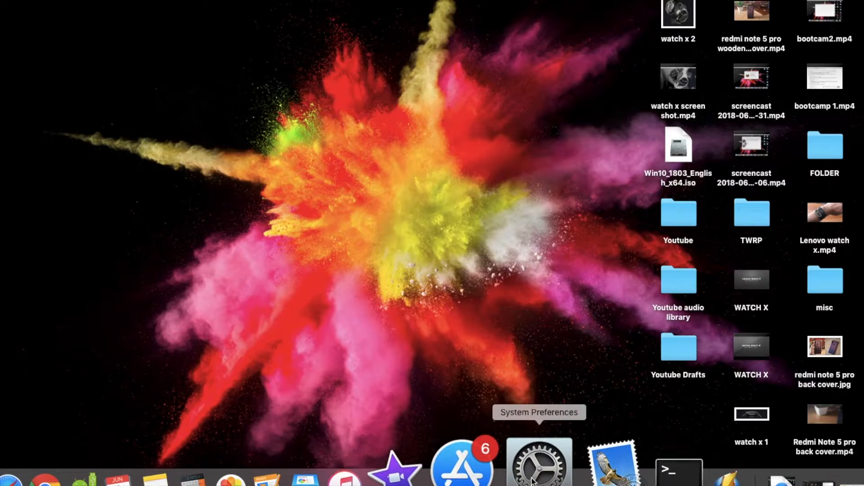
Step: In System Preferences > Time Machine, leave Back Up Automatically turned off and close the window
left_click(539, 462)
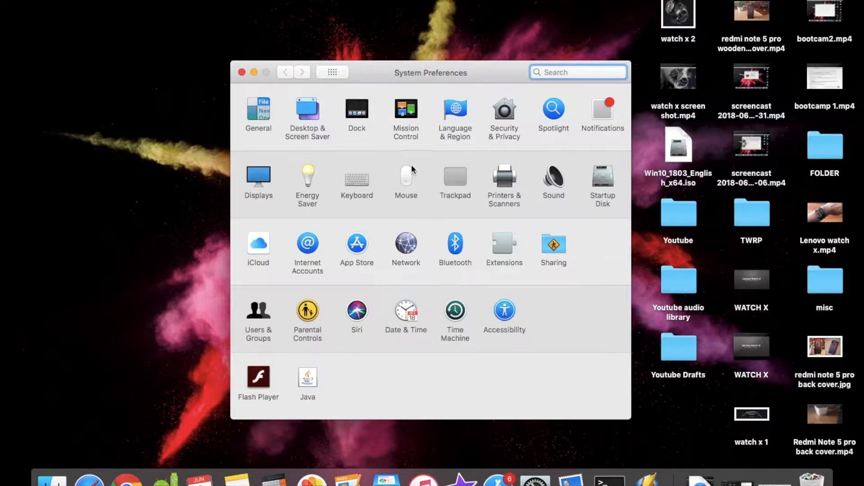
left_click(455, 314)
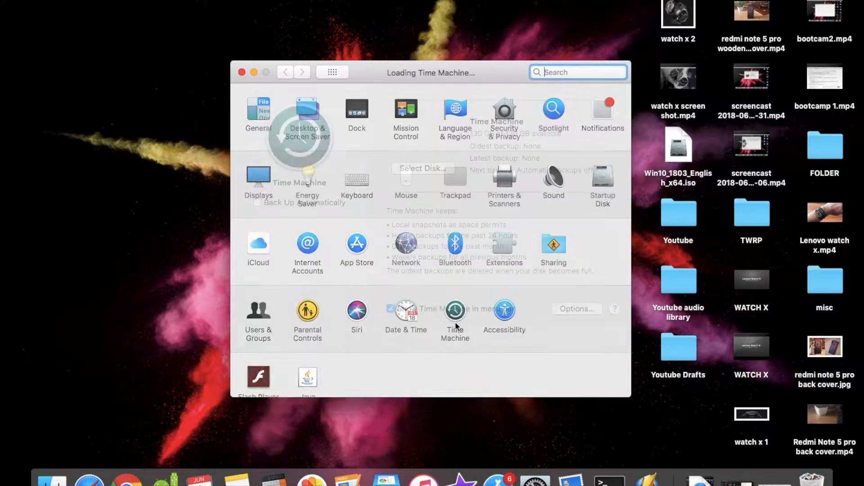
left_click(454, 317)
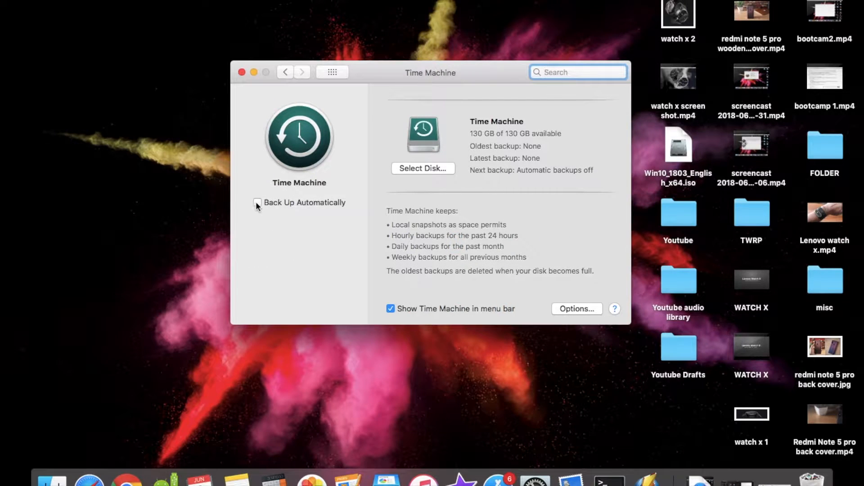
left_click(257, 203)
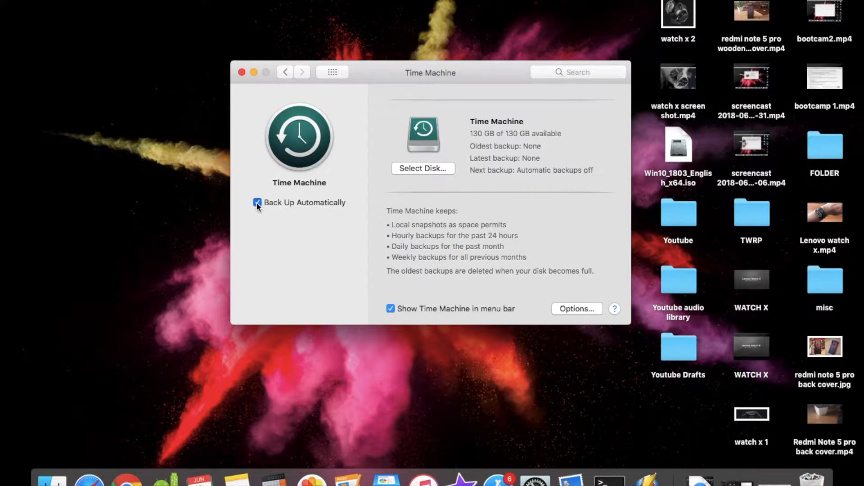
left_click(257, 202)
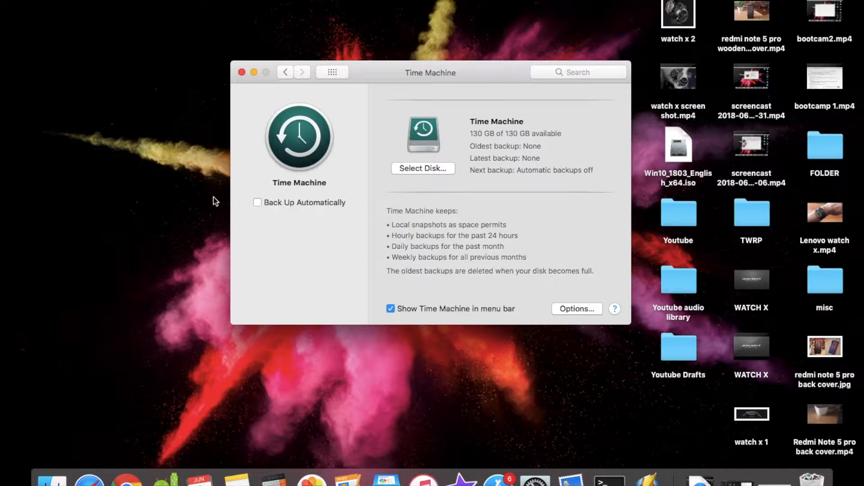
mouse_move(339, 184)
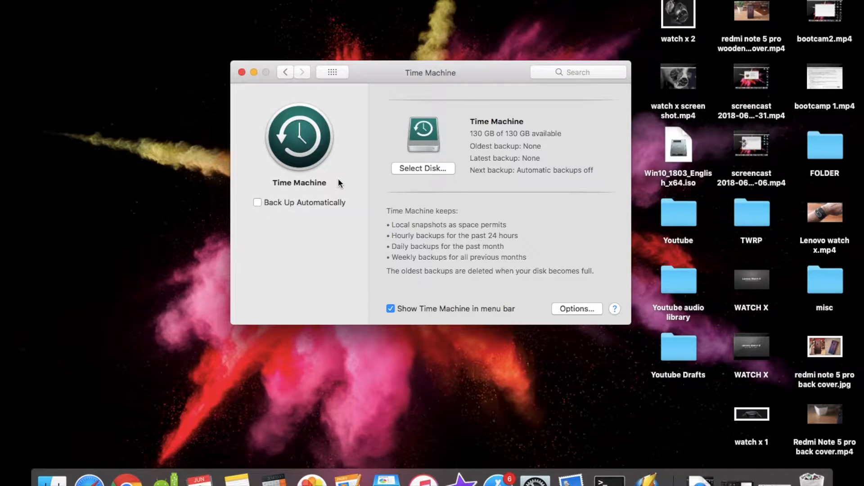
mouse_move(447, 145)
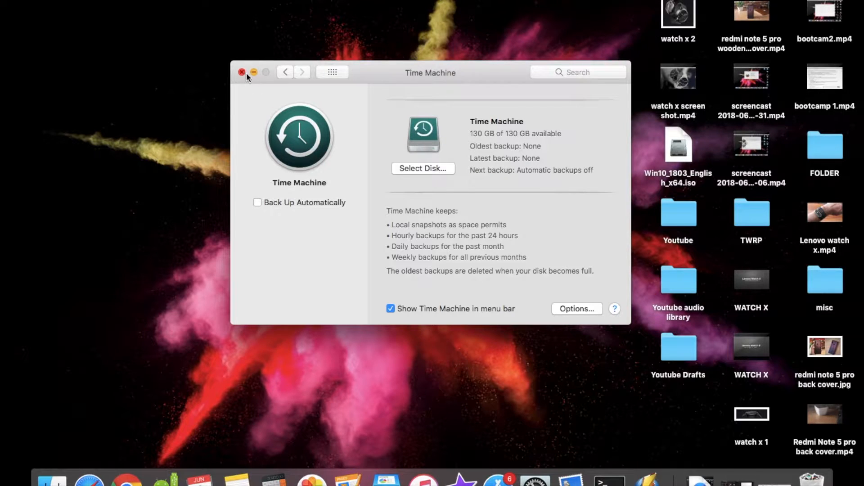
left_click(241, 72)
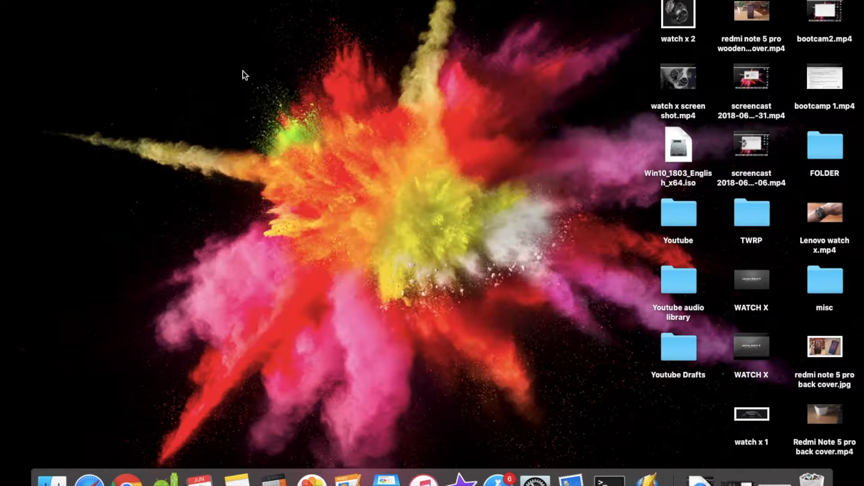
Step: Scroll the Reddit thread down to the reply containing the disk-filling dd command
type("terminal")
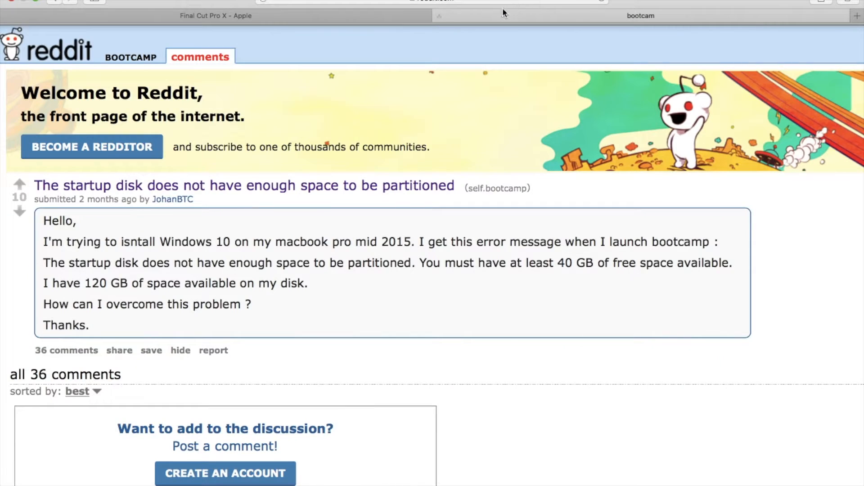
scroll("down", 3)
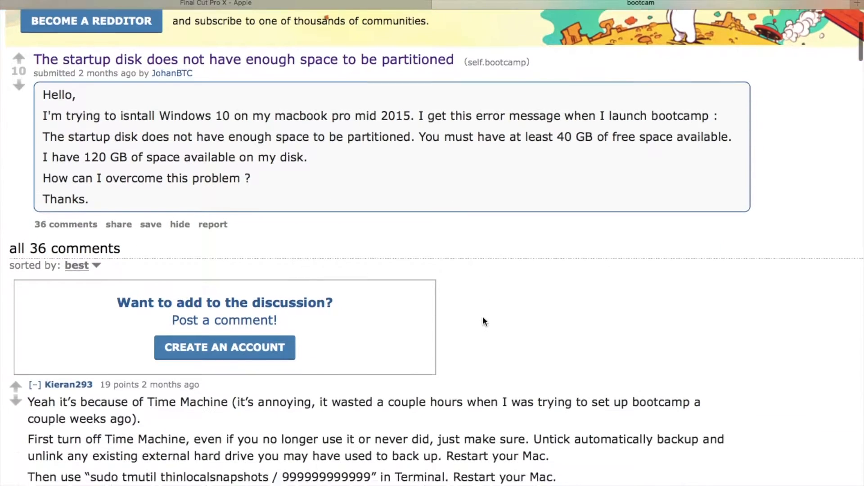
scroll("down", 3)
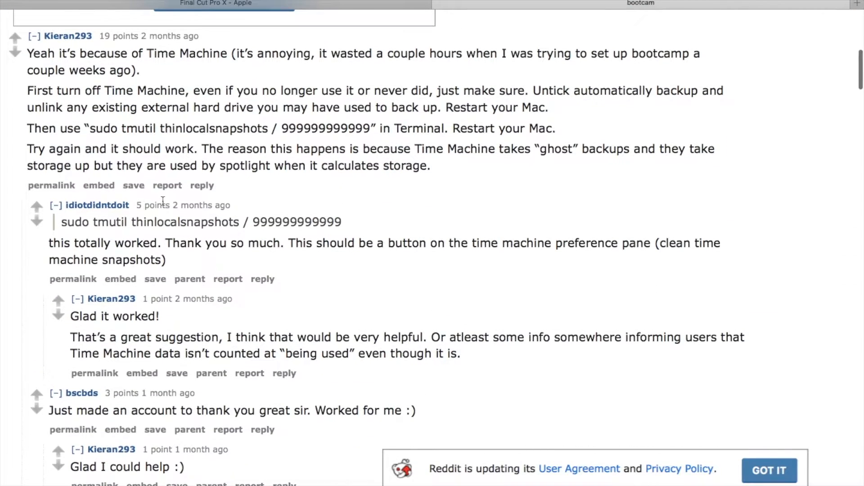
scroll("up", 3)
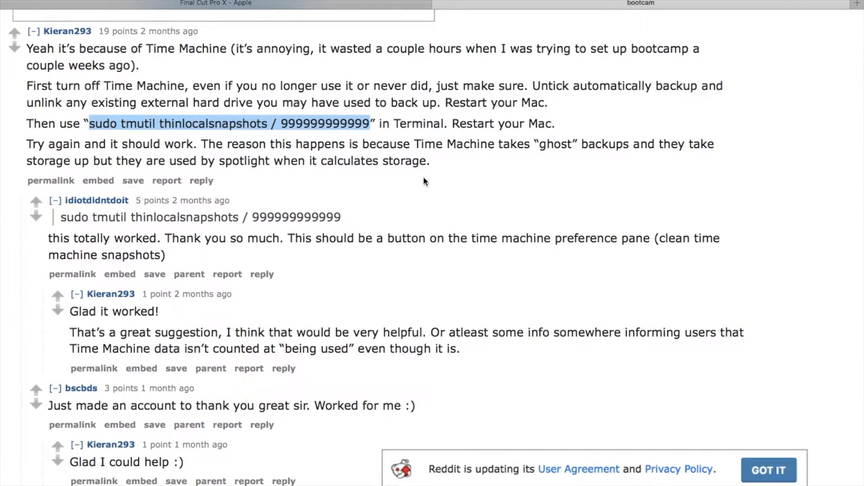
scroll("down", 3)
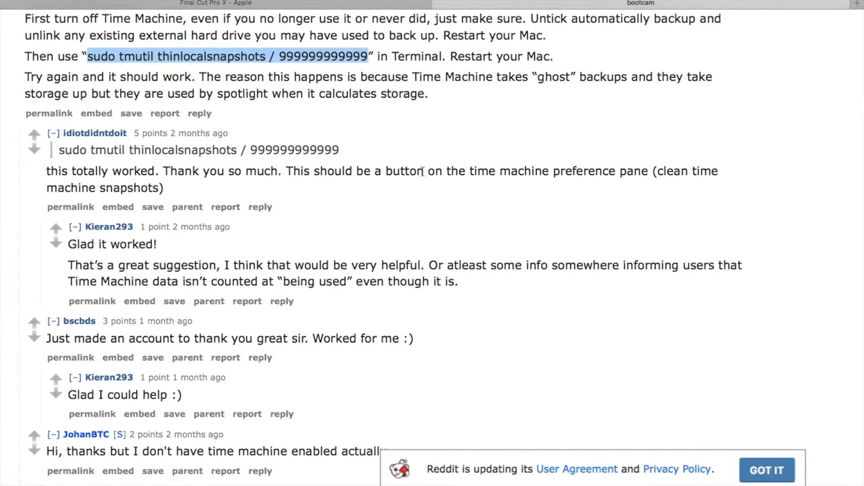
scroll("down", 3)
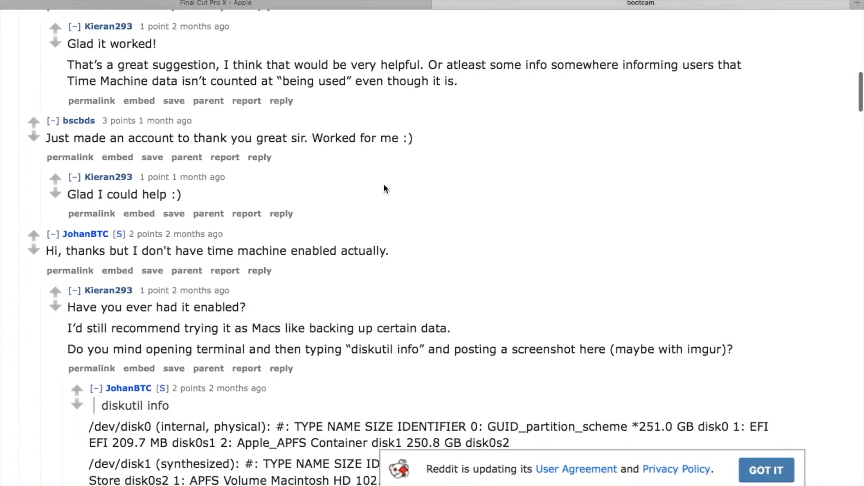
scroll("down", 3)
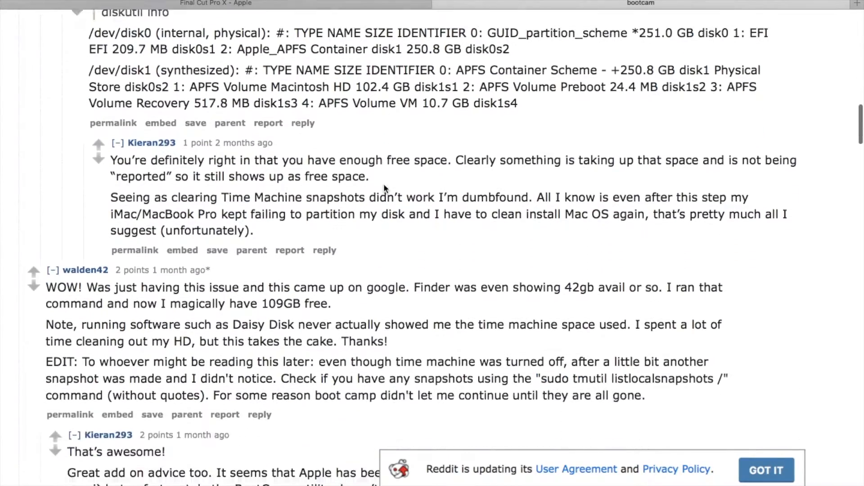
scroll("down", 3)
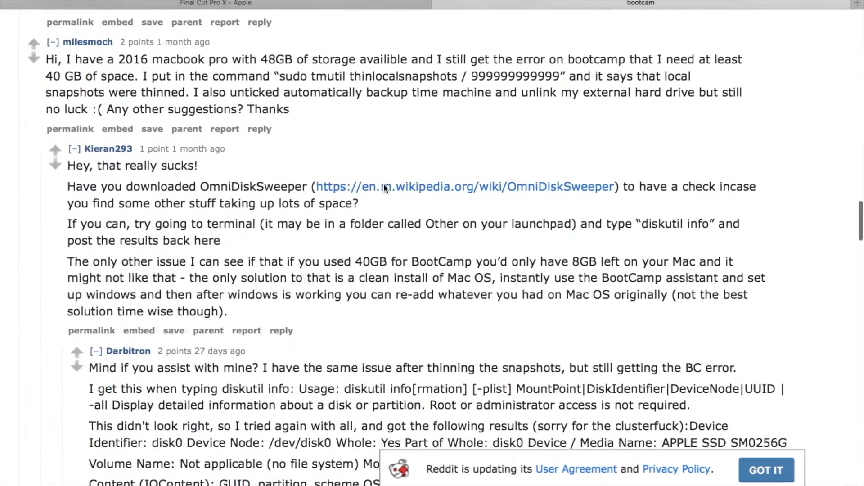
scroll("down", 3)
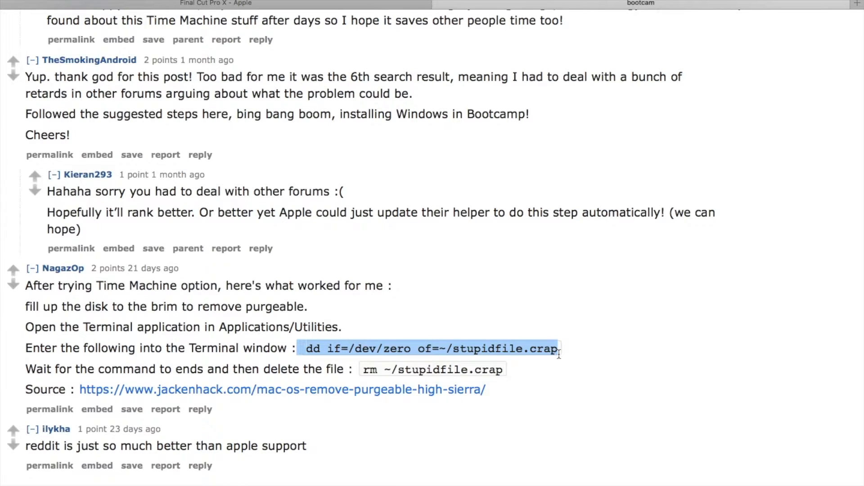
mouse_move(361, 371)
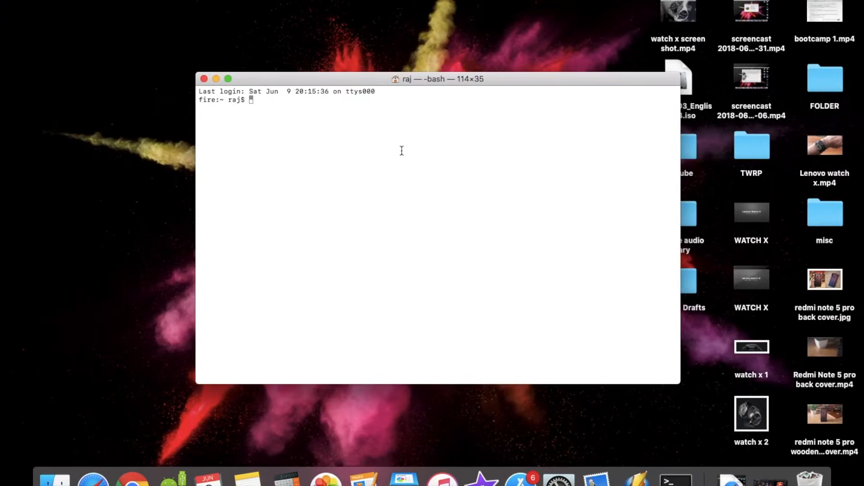
Step: Run dd if=/dev/zero of=~/stupidfile.crap to write a zero-filled junk file into the home folder
type("dd if=/dev/zero of=~/stupidfile.crap")
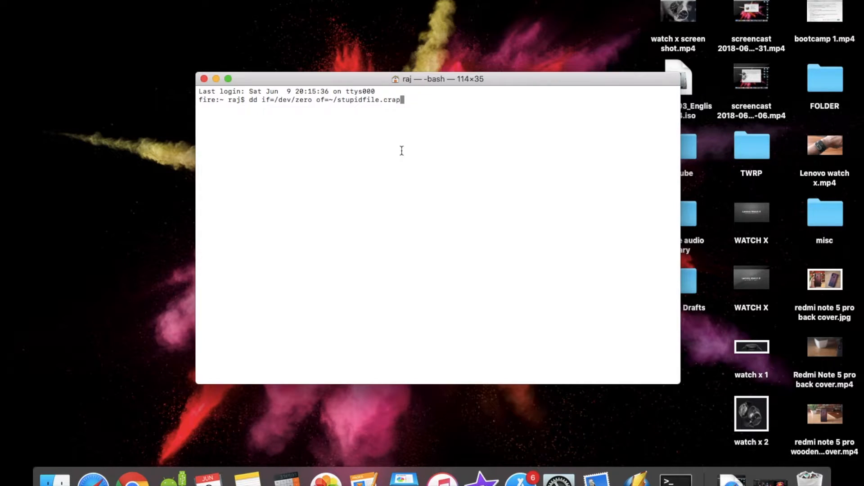
key("Return")
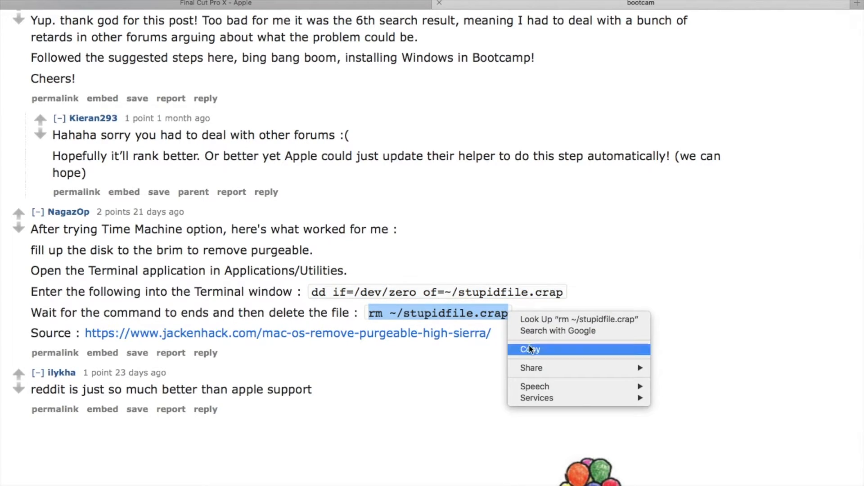
Step: Copy and run rm ~/stupidfile.crap to delete the junk file, then close Terminal
left_click(529, 349)
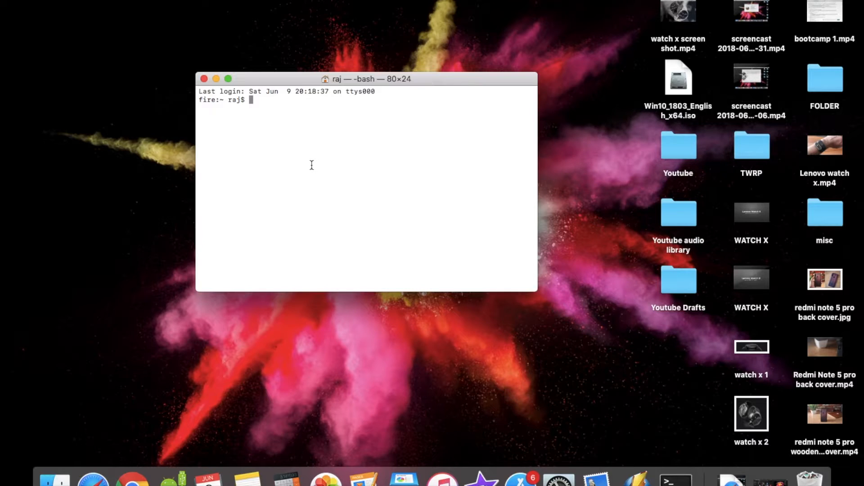
type("rm ~/stupidfile.crap")
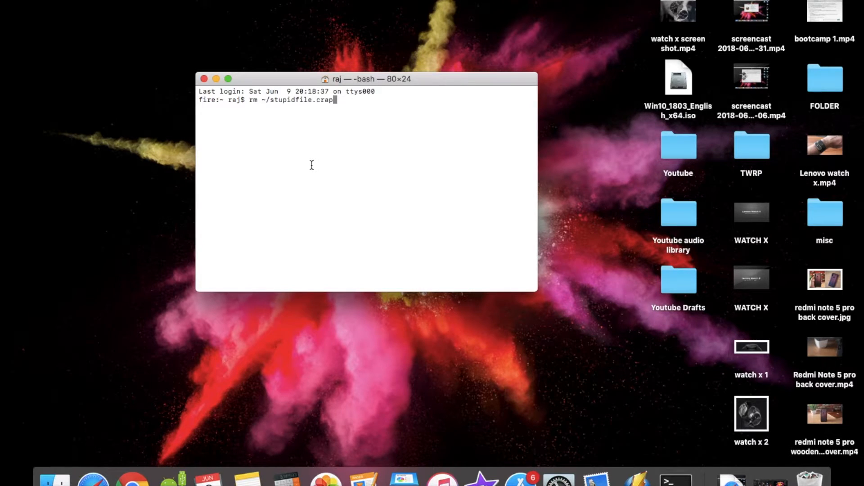
key("Return")
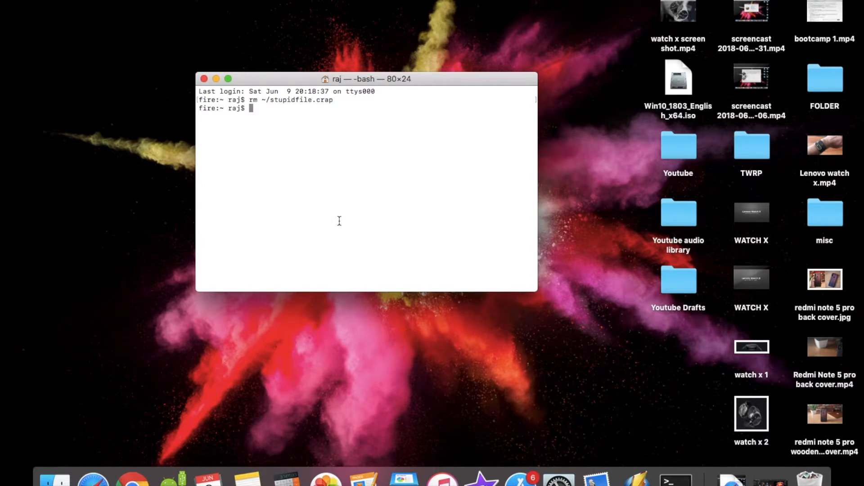
mouse_move(256, 176)
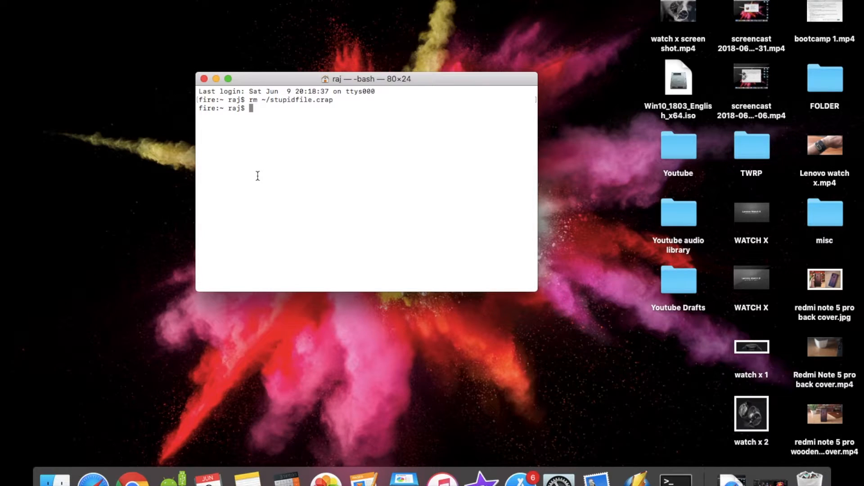
mouse_move(205, 80)
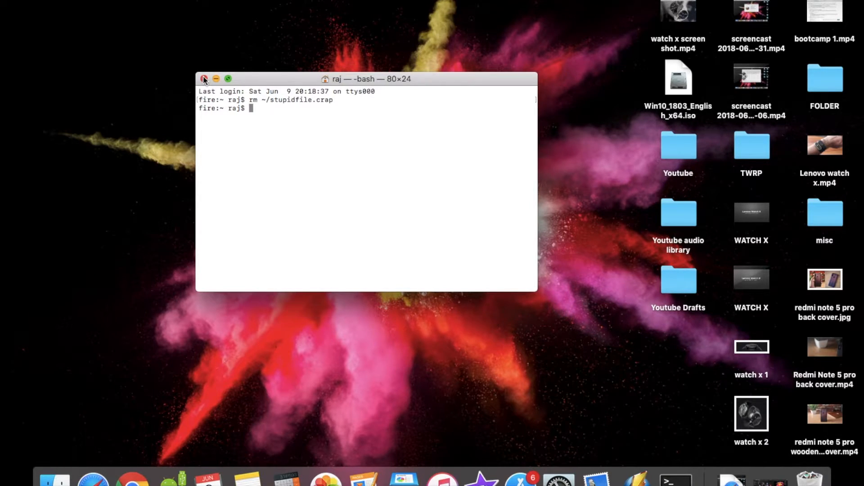
left_click(204, 79)
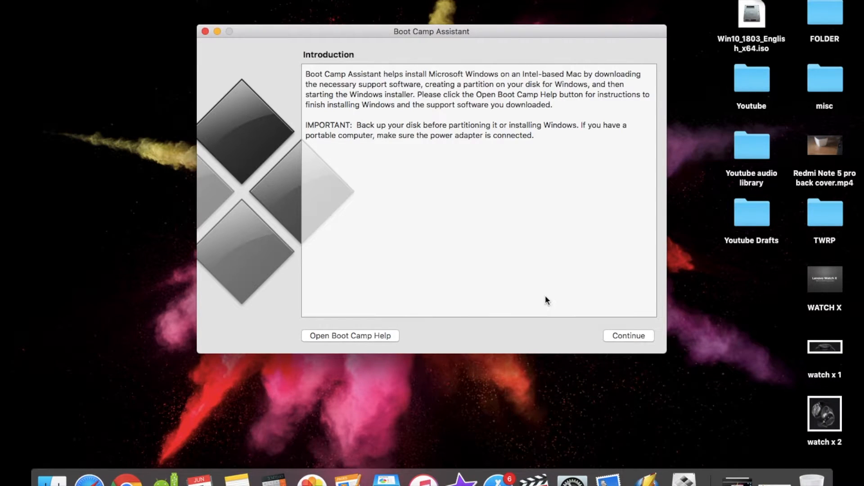
Step: Continue past the intro and choose the Win10_1803_English_x64 ISO for a 31 GB Windows partition
left_click(628, 336)
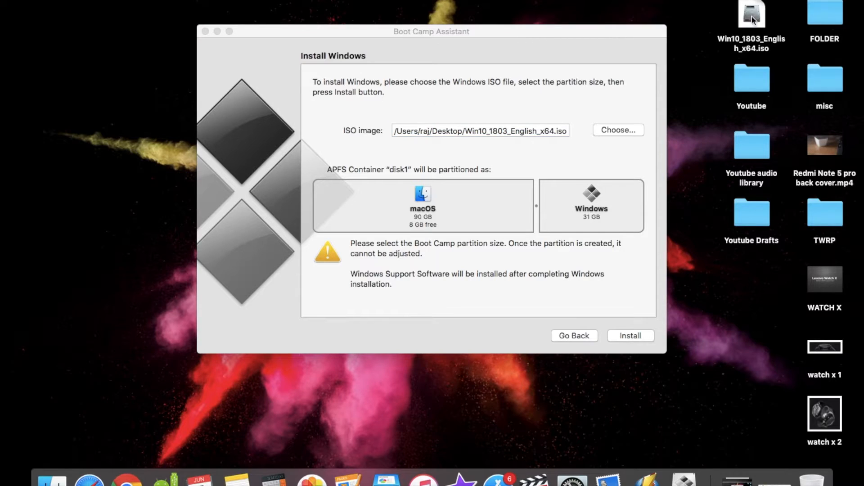
left_click(751, 14)
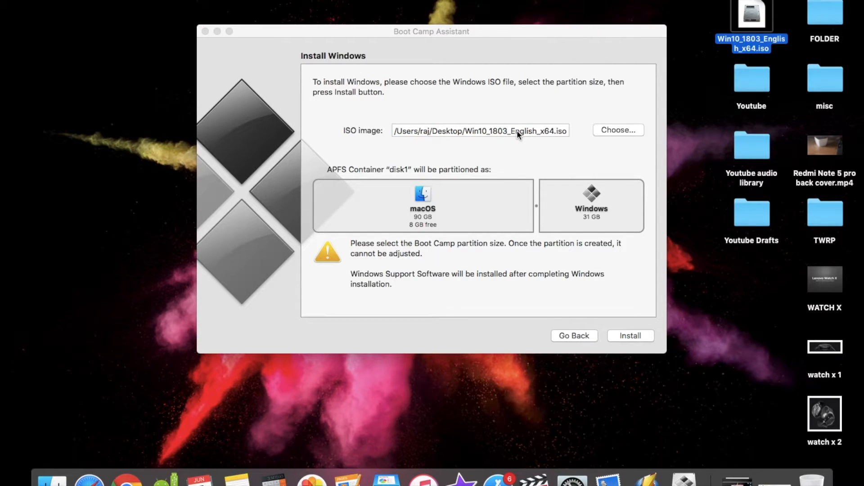
left_click(479, 130)
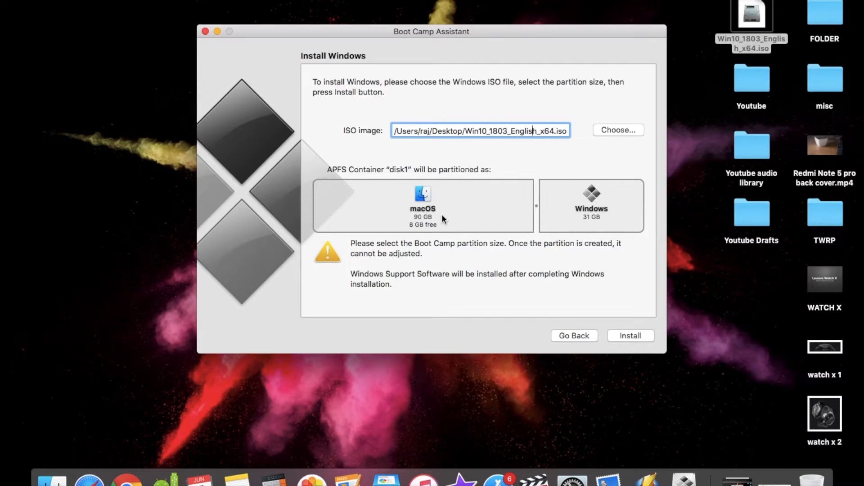
mouse_move(573, 208)
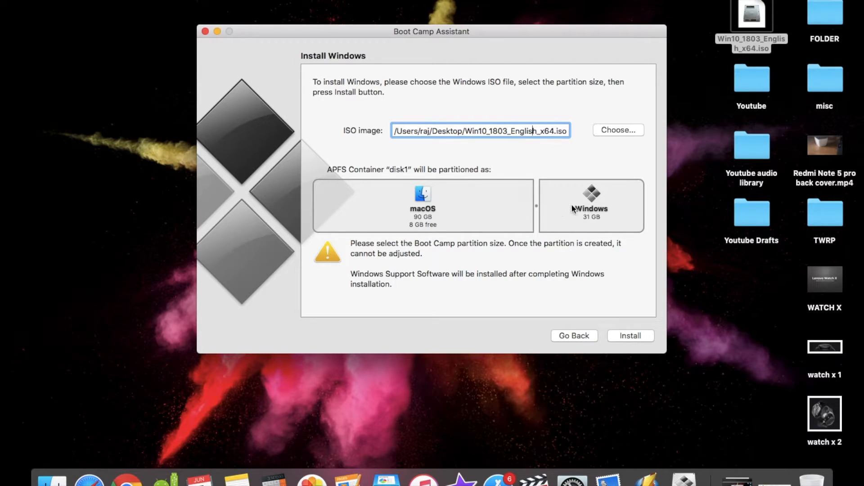
mouse_move(576, 211)
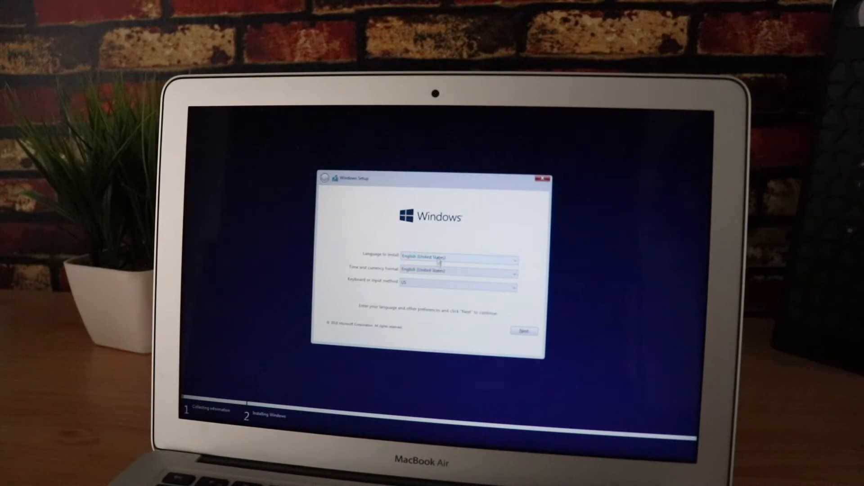
Step: Keep the default language, select Windows 10 Home Single Language and accept the licence terms
left_click(521, 331)
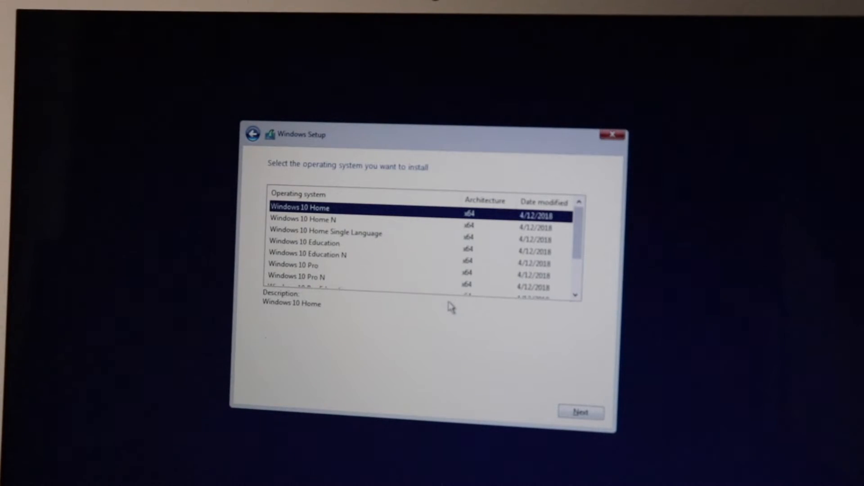
left_click(325, 233)
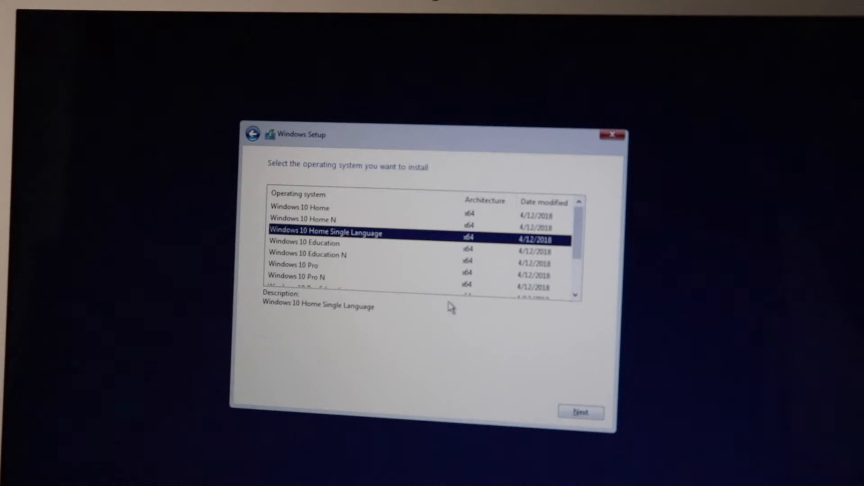
left_click(305, 242)
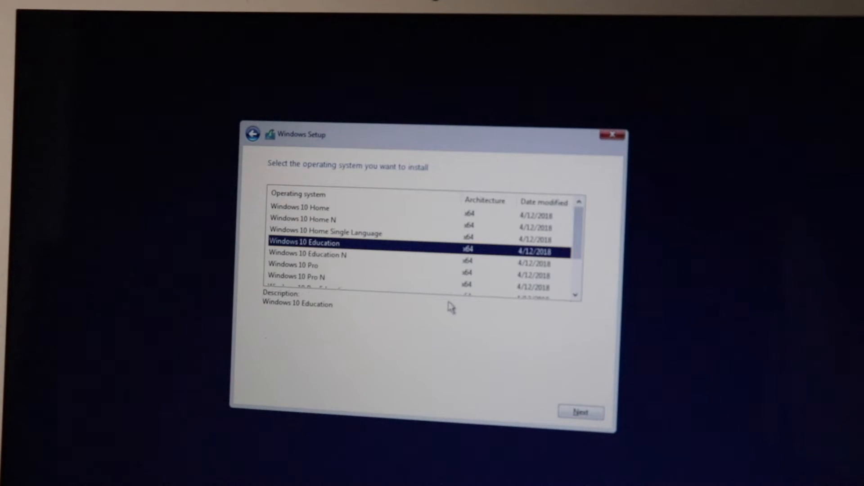
left_click(325, 232)
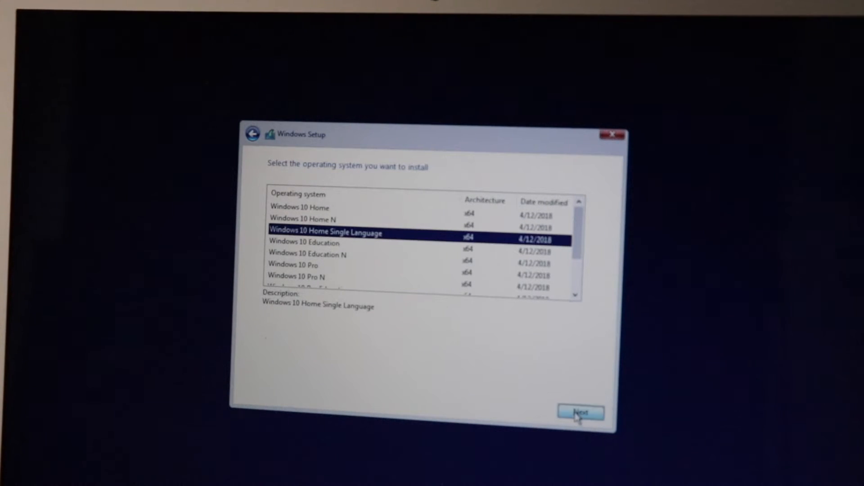
left_click(579, 412)
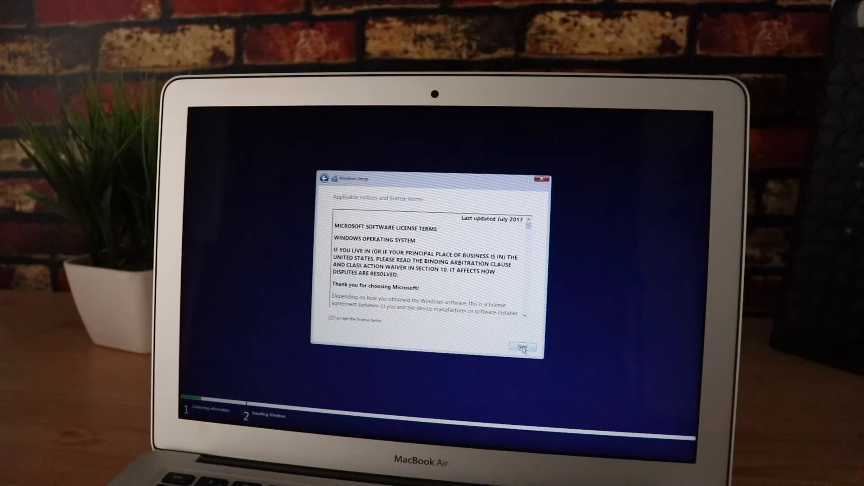
left_click(519, 346)
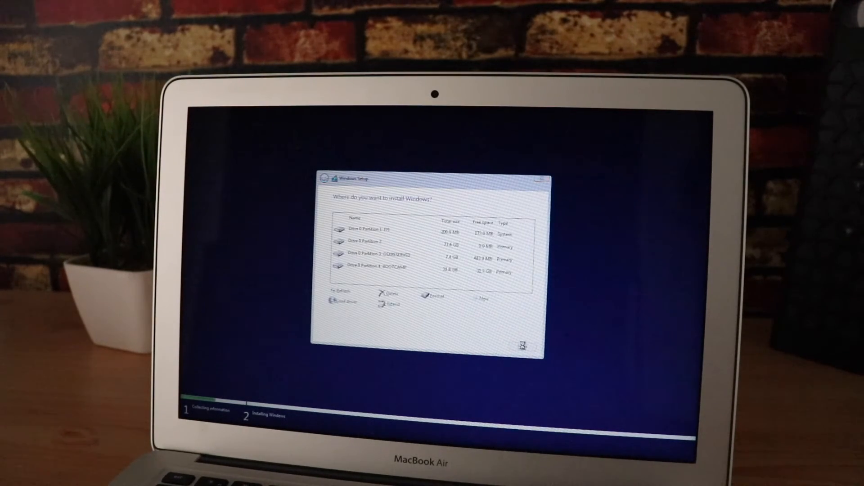
Step: Select Drive 0 Partition 4: BOOTCAMP as the target and begin installing Windows
left_click(397, 268)
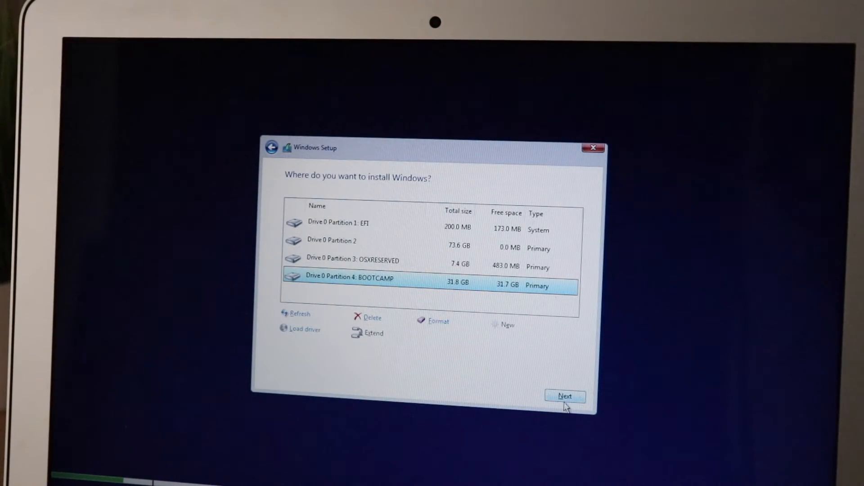
left_click(565, 396)
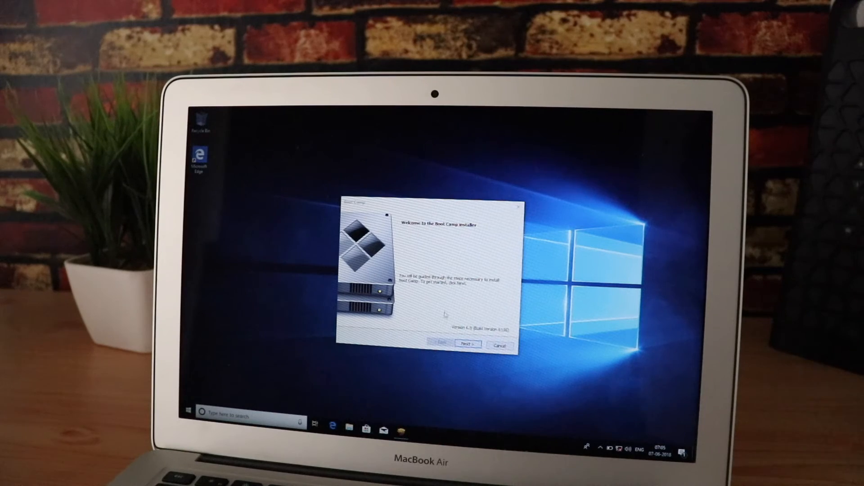
Step: Accept the licence agreement, install the Boot Camp Windows support drivers and finish the installer
left_click(466, 345)
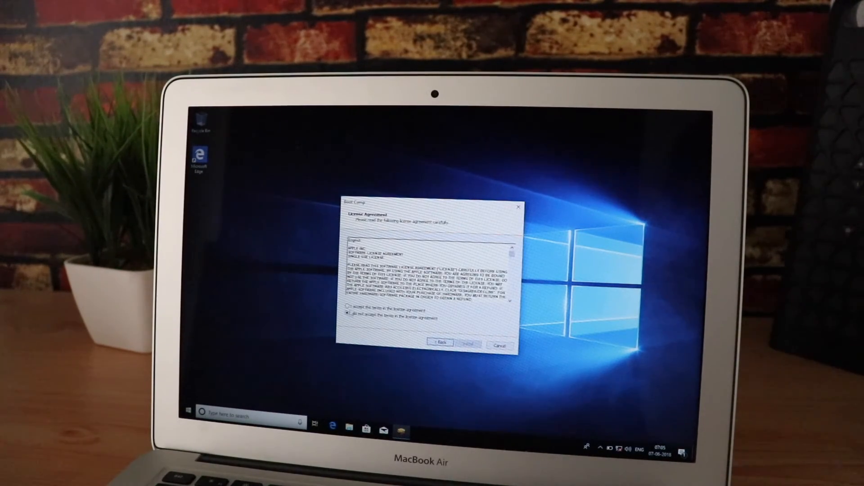
left_click(349, 309)
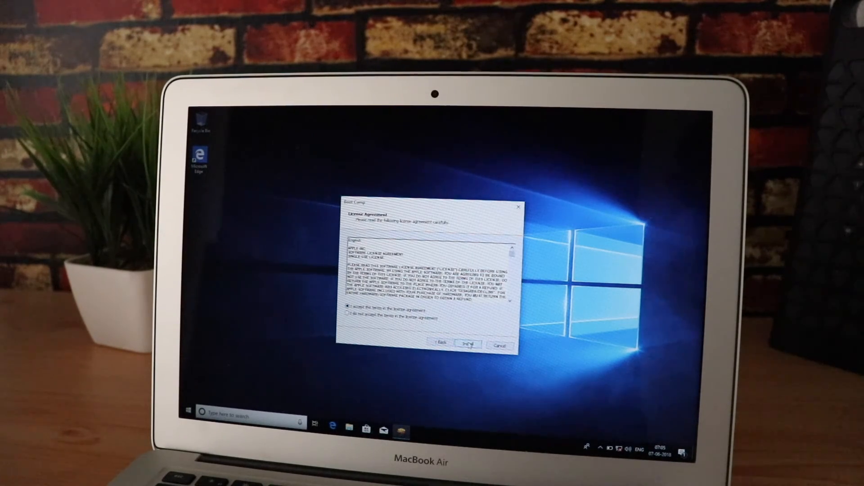
left_click(468, 344)
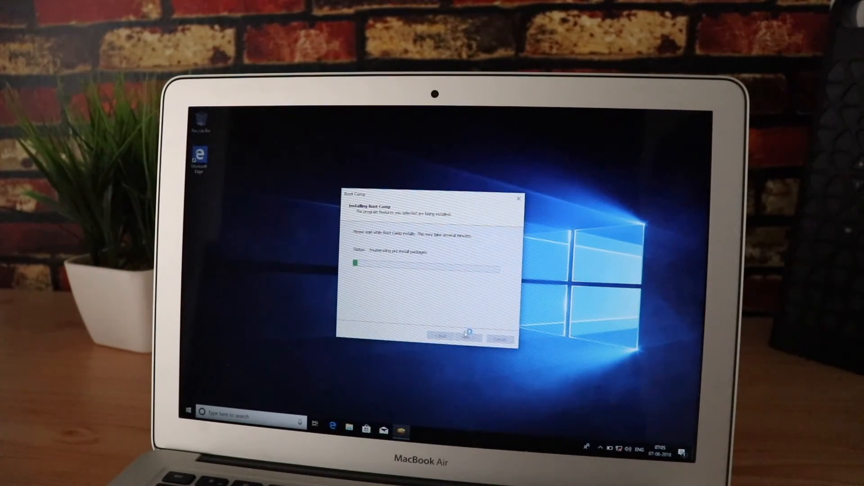
mouse_move(484, 388)
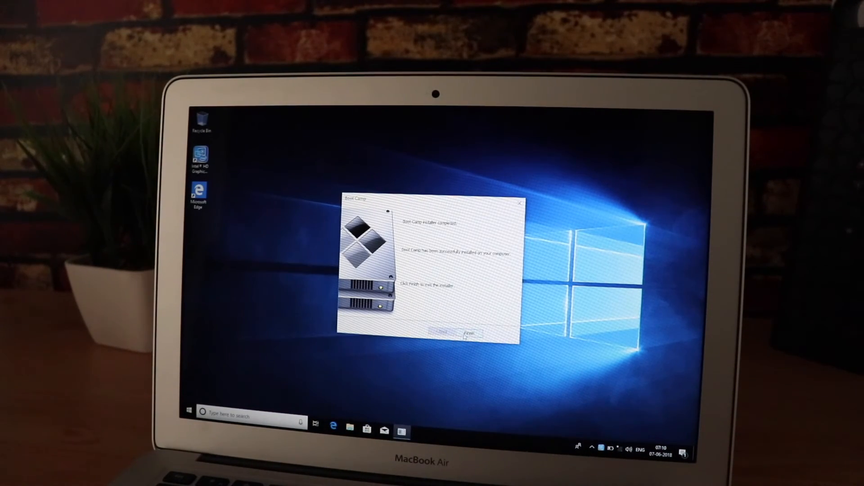
left_click(469, 332)
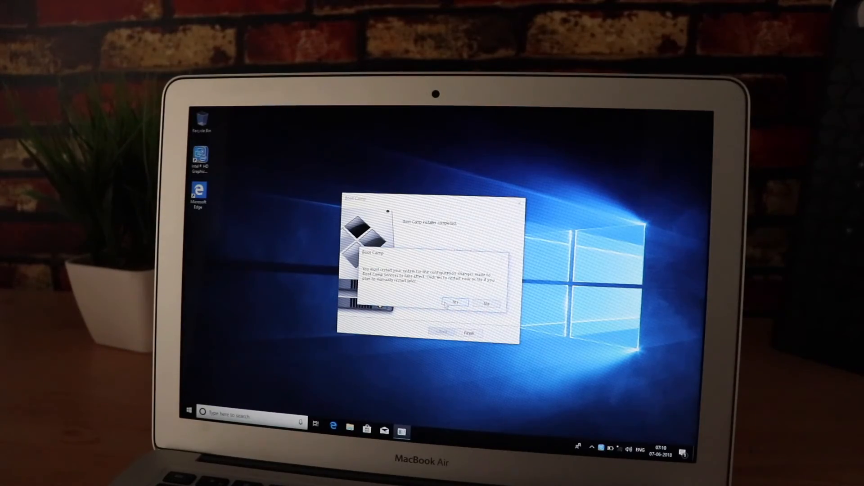